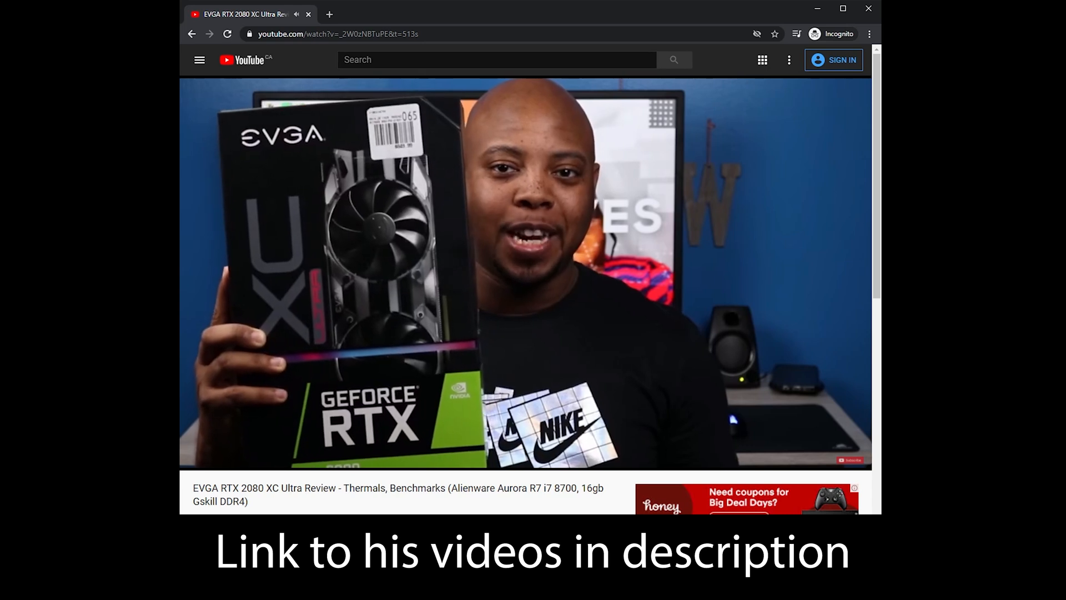
mouse_move(205, 447)
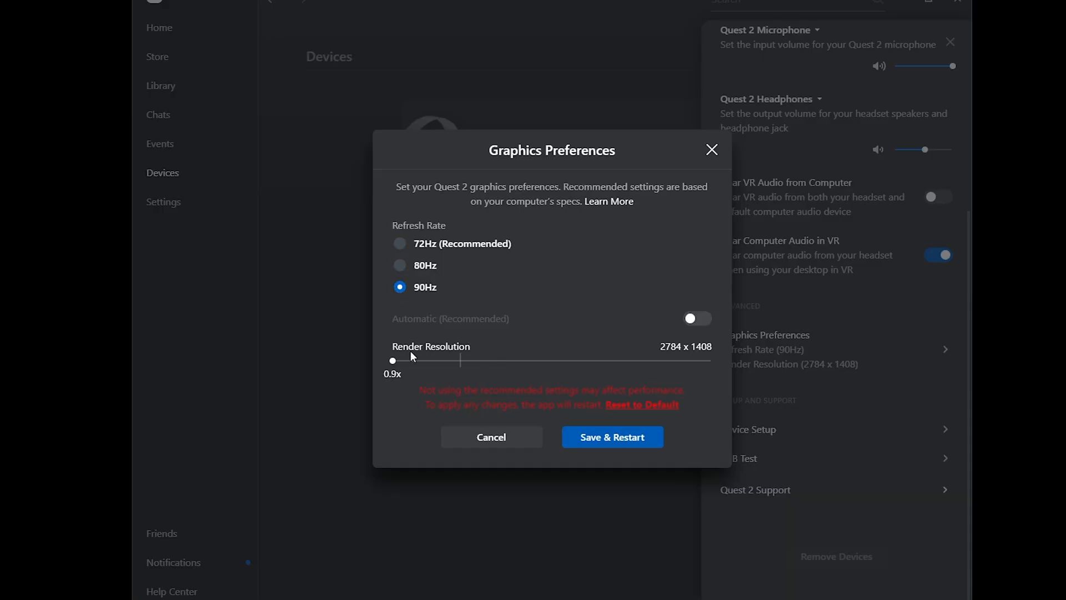
Drag the Render Resolution slider from 0.9x past 1.3x toward its maximum at 90Hz
left_click_drag(392, 360, 459, 359)
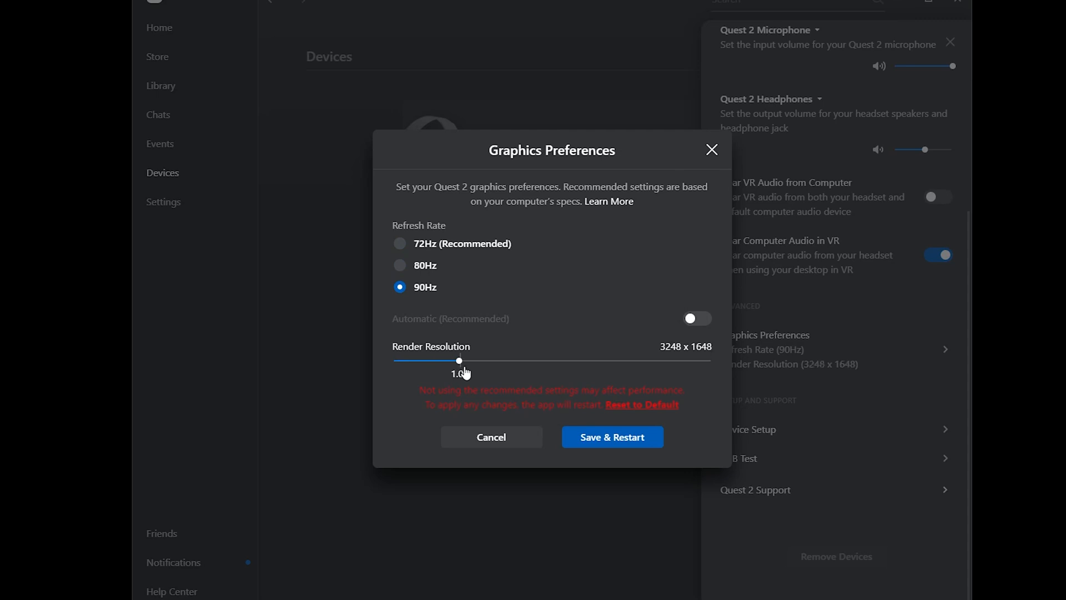
left_click_drag(458, 360, 596, 360)
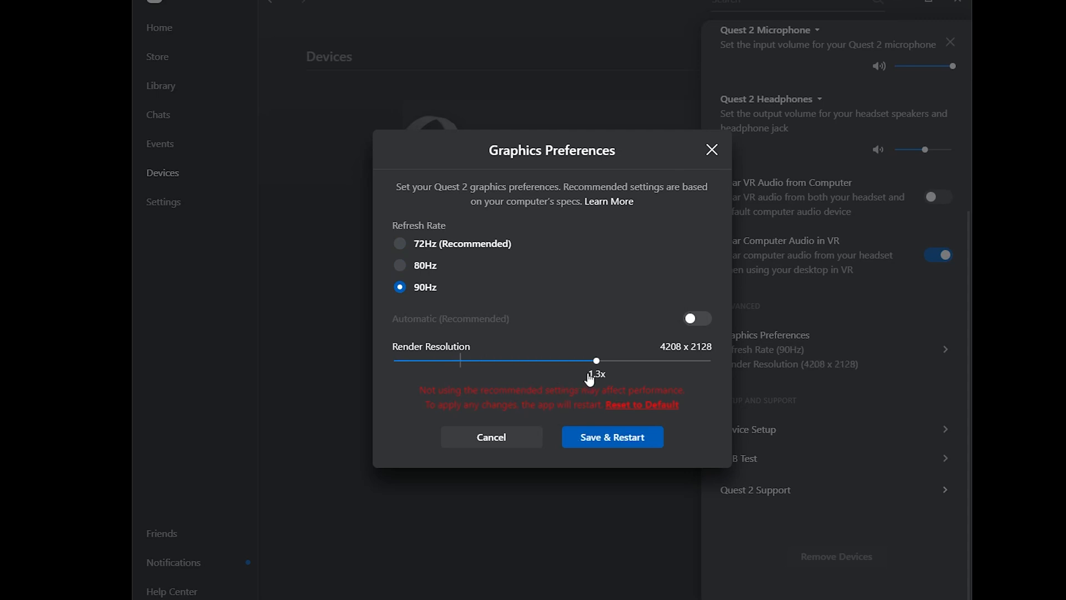
left_click_drag(597, 360, 689, 360)
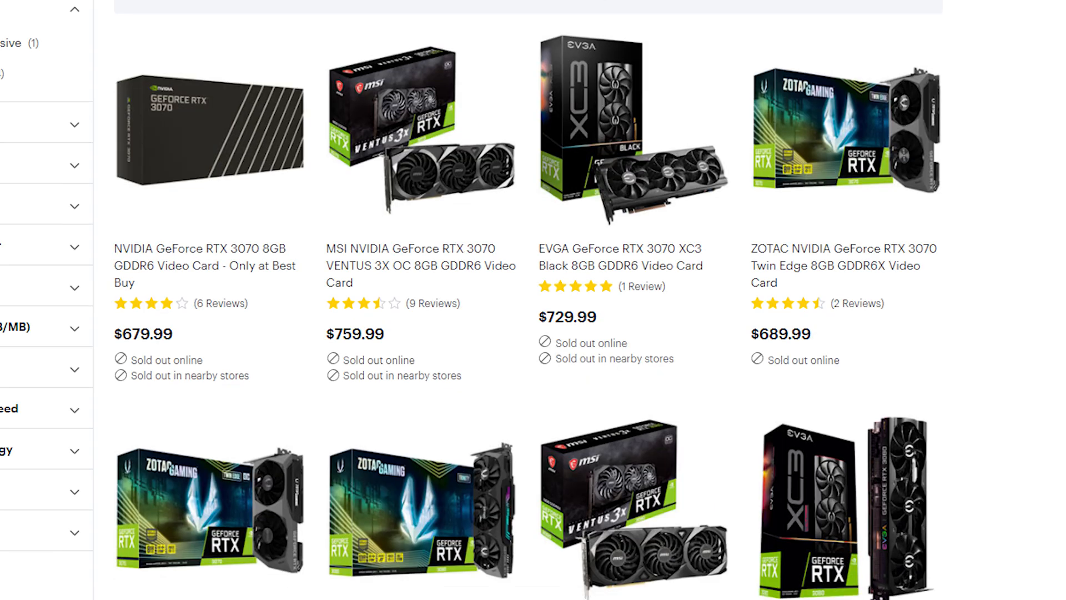
scroll("down", 3)
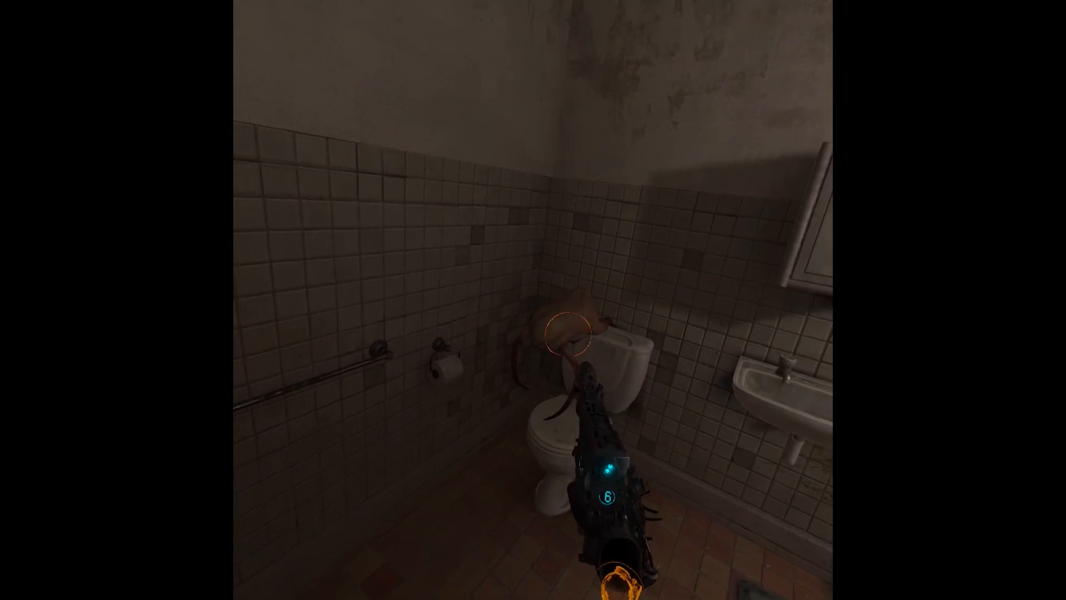
Fire the pistol at the headcrab perched on the toilet
left_click(561, 336)
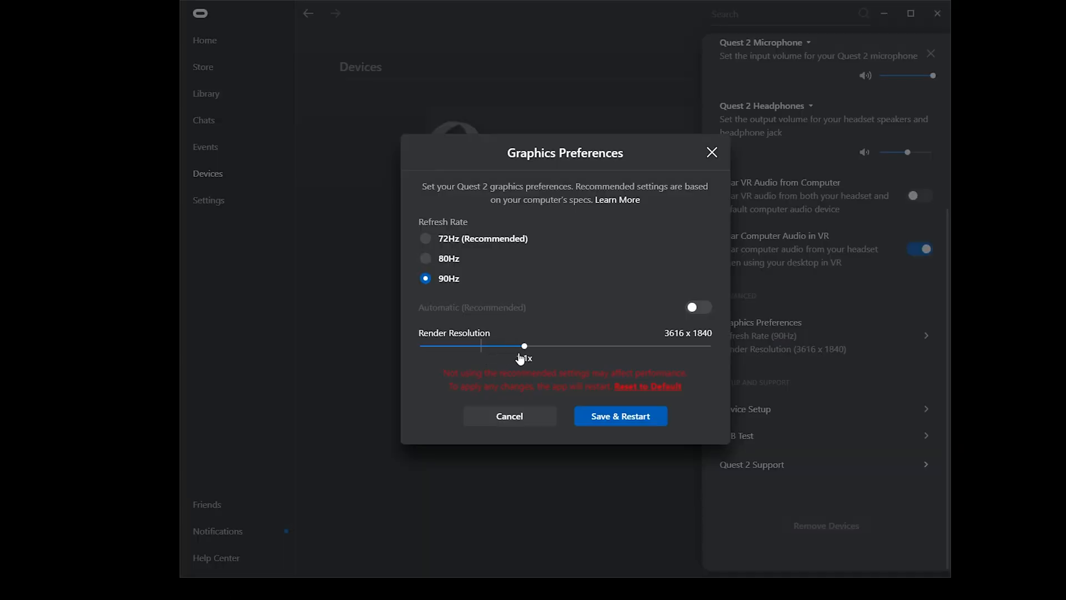
Drag the Render Resolution slider through 1.3x to the 1.7x maximum (5408×2736)
left_click_drag(523, 345, 605, 346)
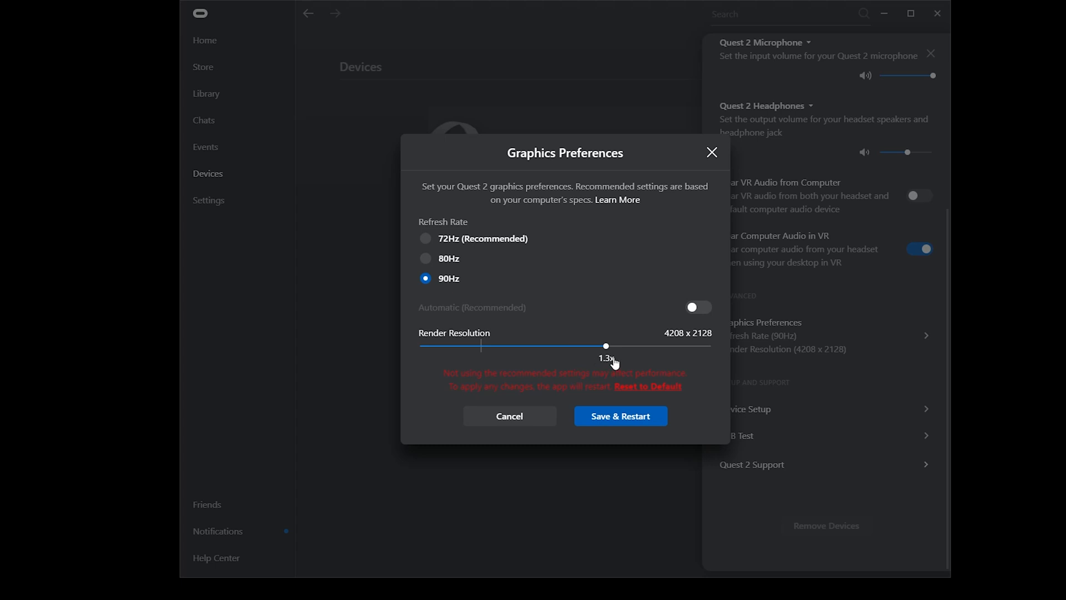
left_click_drag(605, 346, 710, 345)
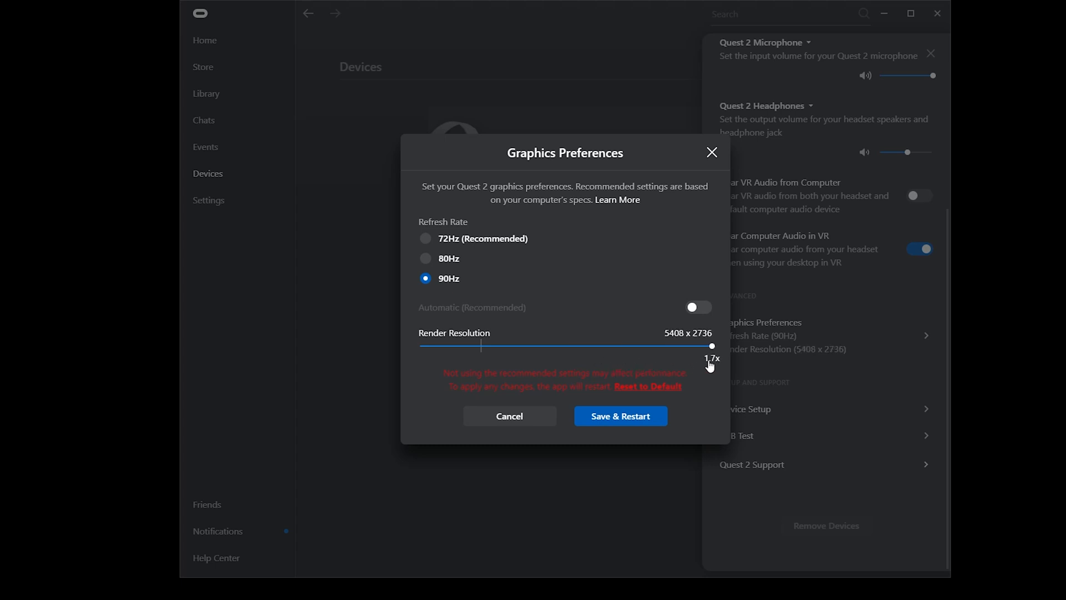
mouse_move(730, 333)
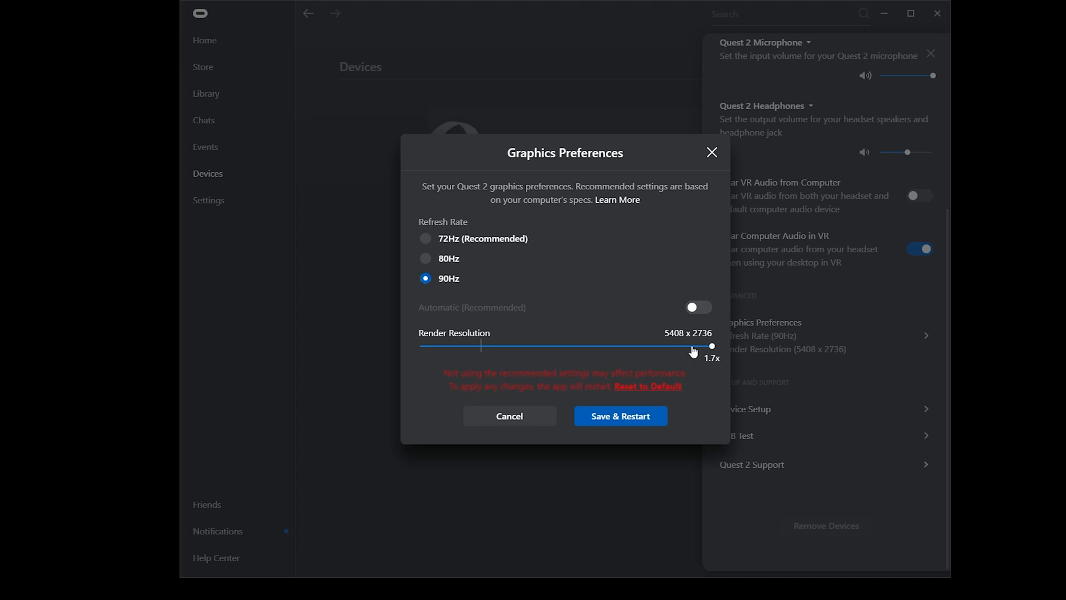
mouse_move(690, 358)
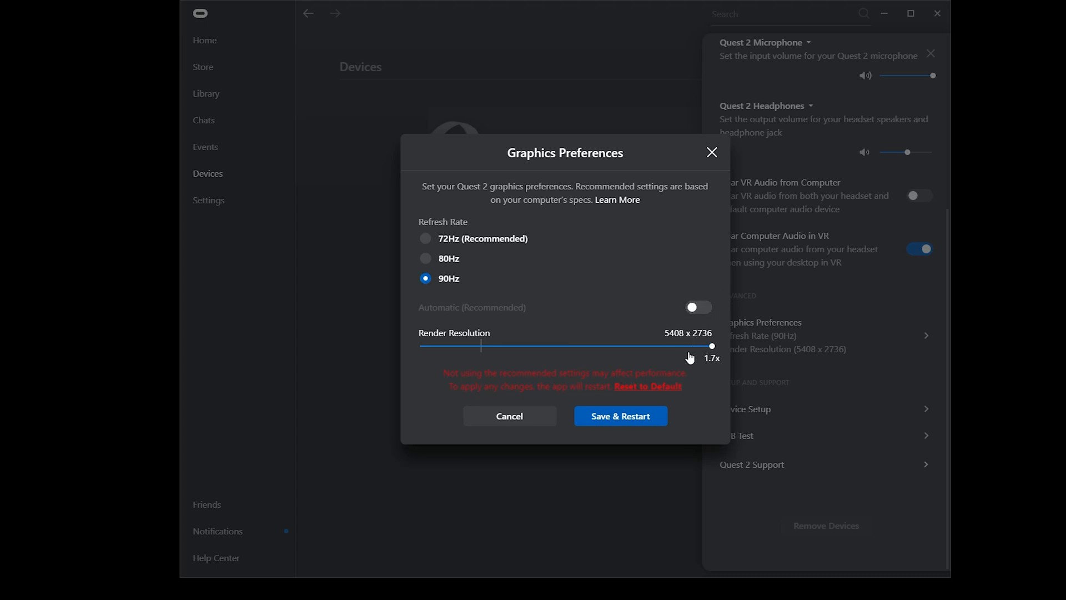